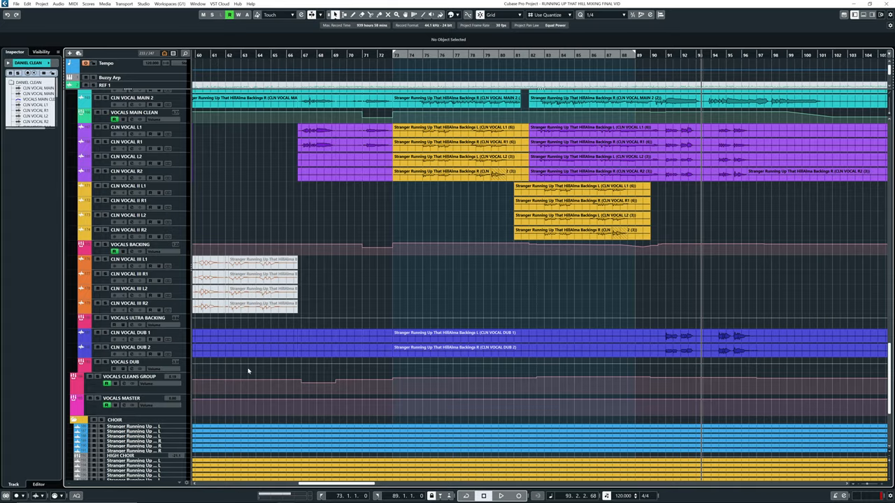
{"action": "scroll", "scroll_direction": "down", "scroll_amount": 3}
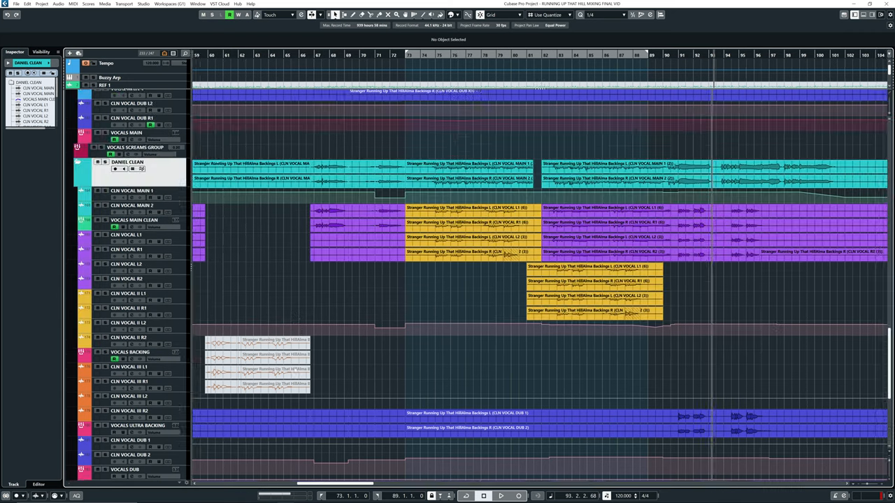
{"action": "scroll", "scroll_direction": "down", "scroll_amount": 3}
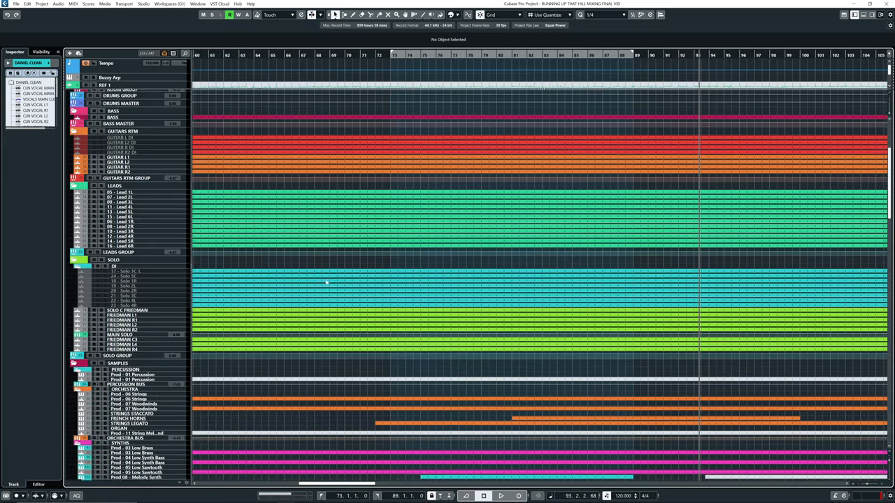
{"action": "scroll", "scroll_direction": "down", "scroll_amount": 3}
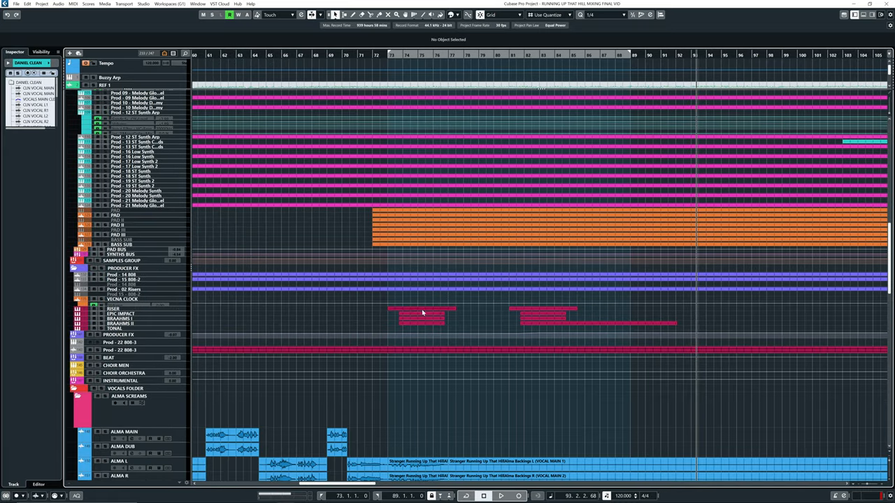